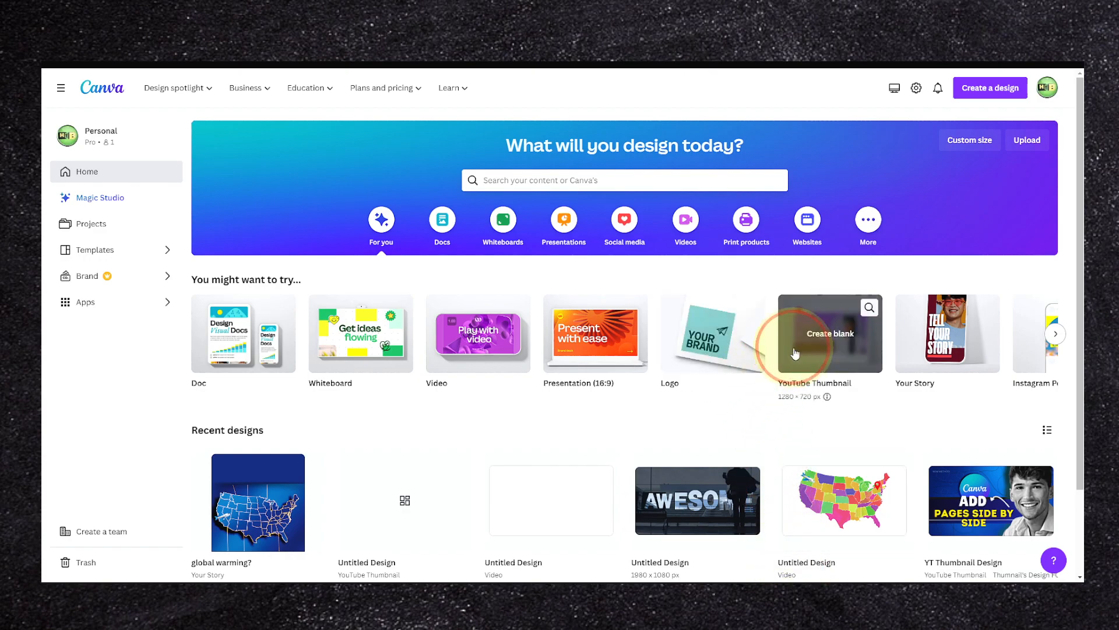
Start a blank Instagram post design from the Canva home page
left_click(990, 87)
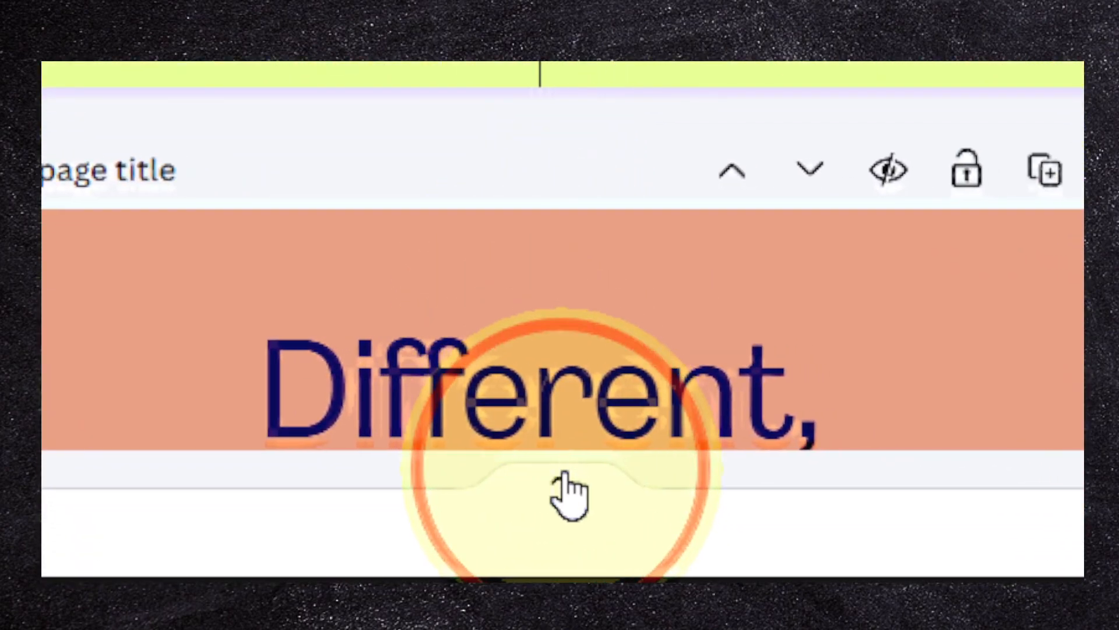
mouse_move(571, 486)
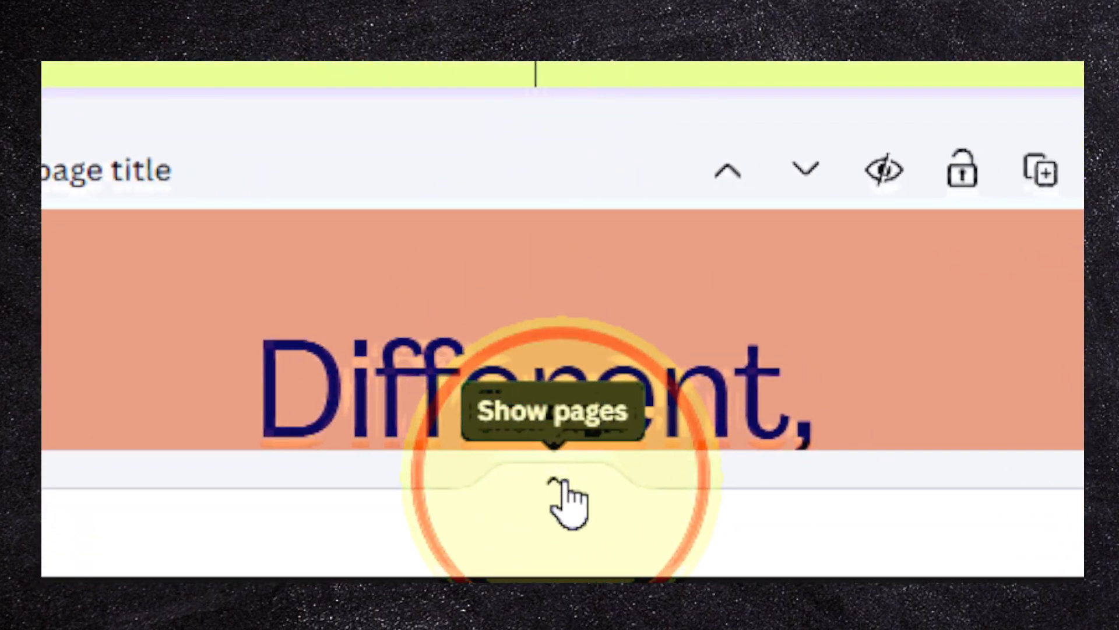
Show the page thumbnails and switch to Grid view to see all four pages
left_click(557, 486)
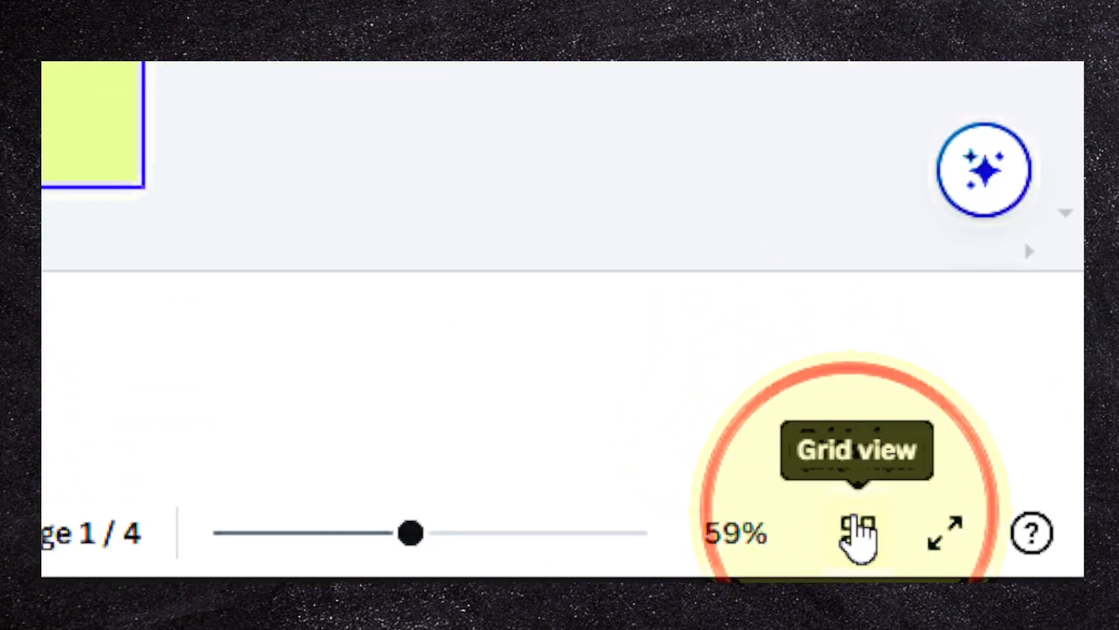
left_click(860, 531)
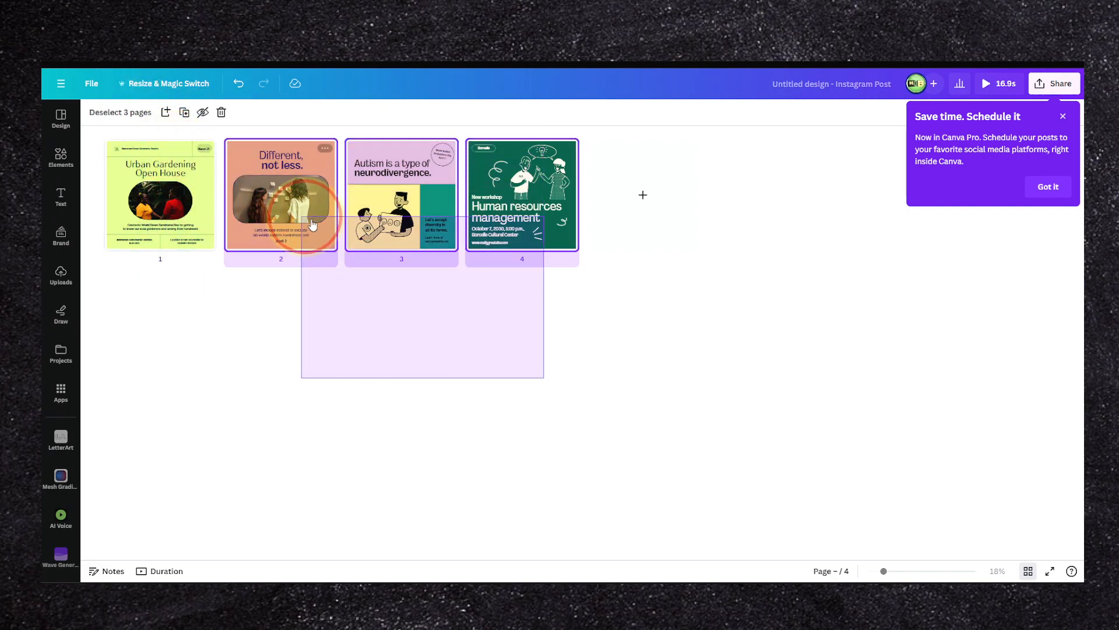
left_click(160, 195)
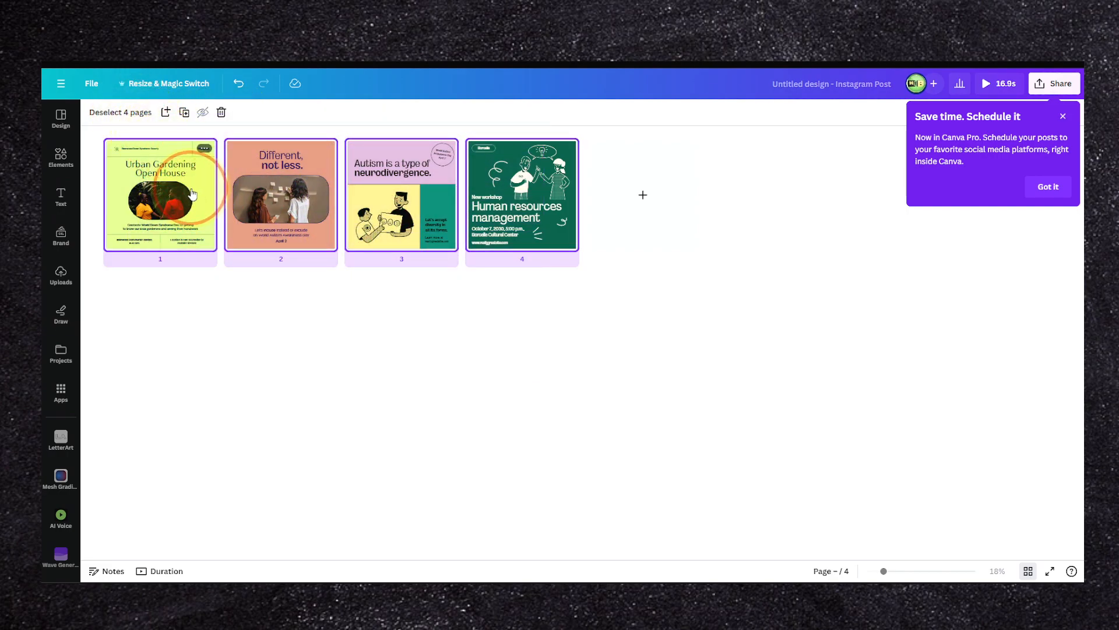
right_click(160, 195)
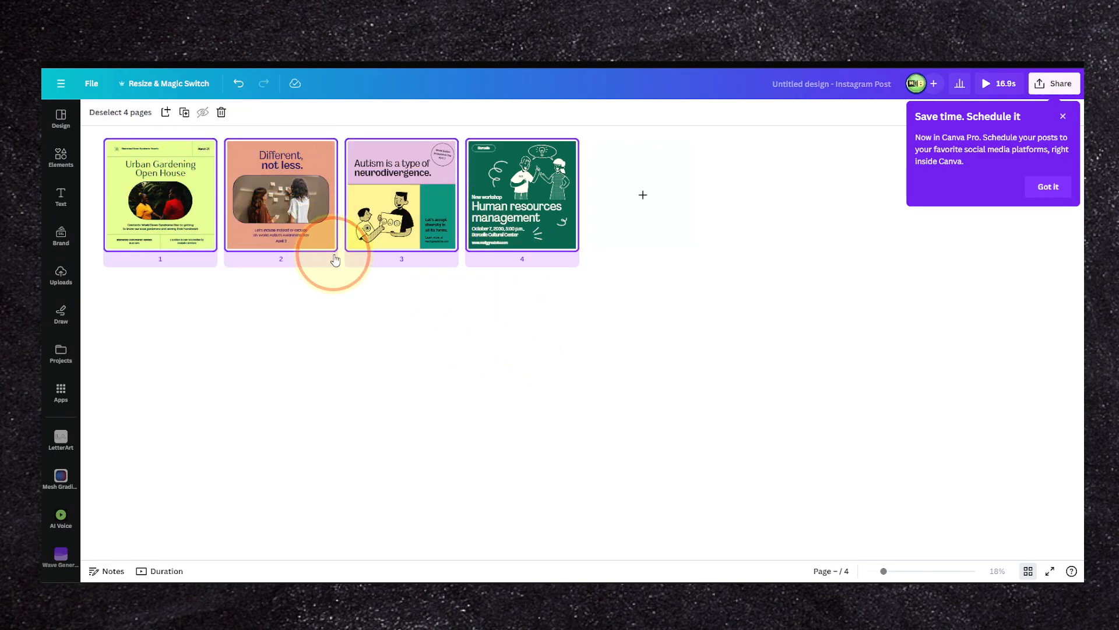
mouse_move(339, 259)
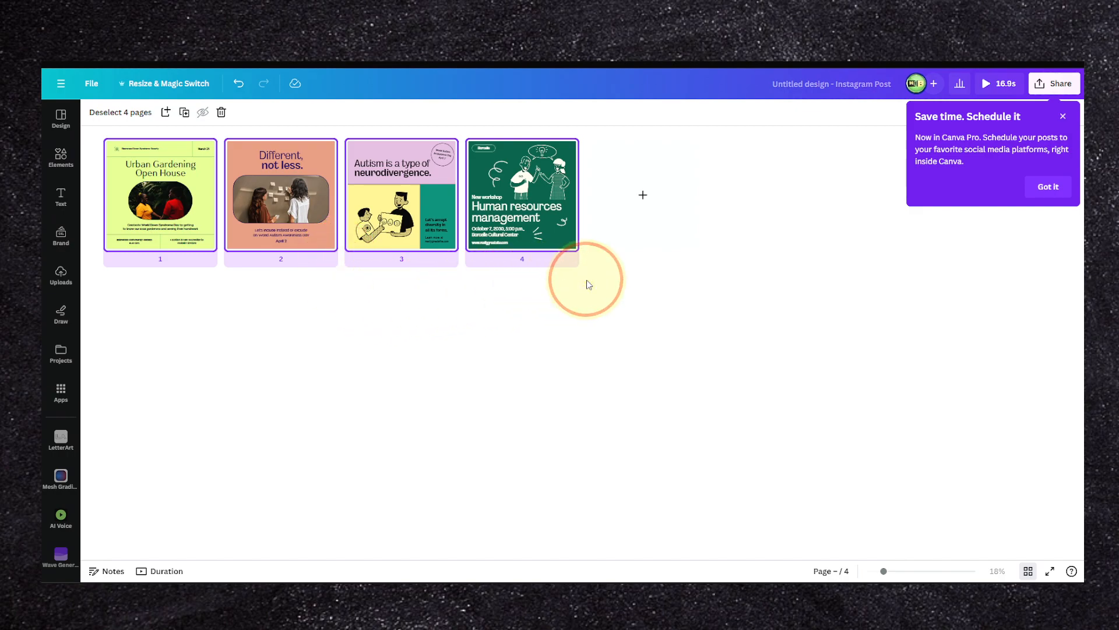
Add new solid-colour pages after the four template pages and open them for editing
left_click(642, 194)
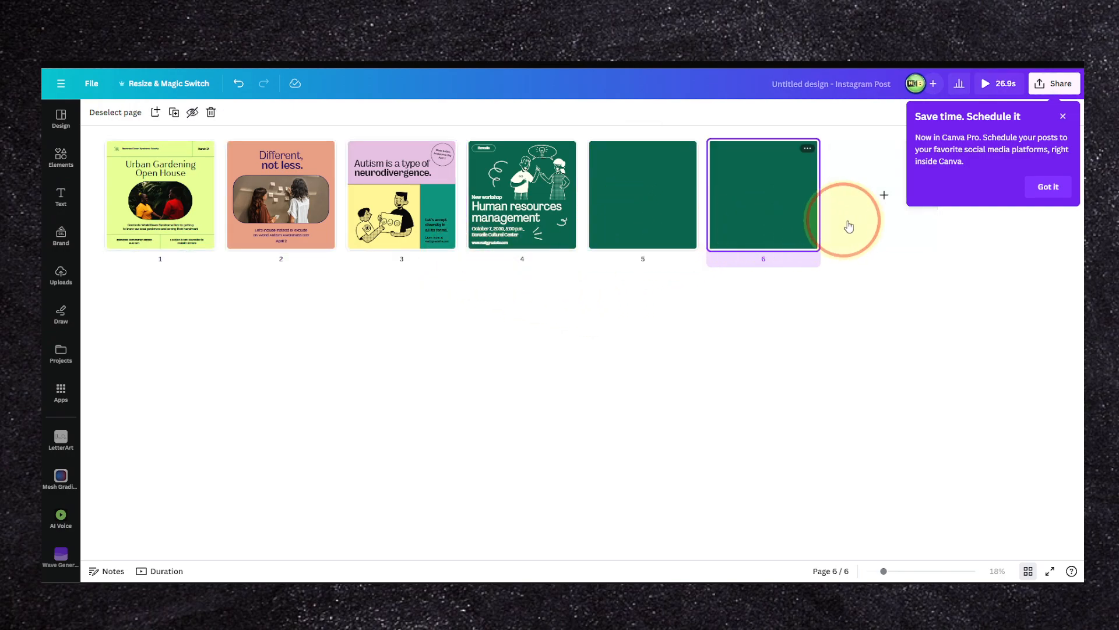
left_click(884, 194)
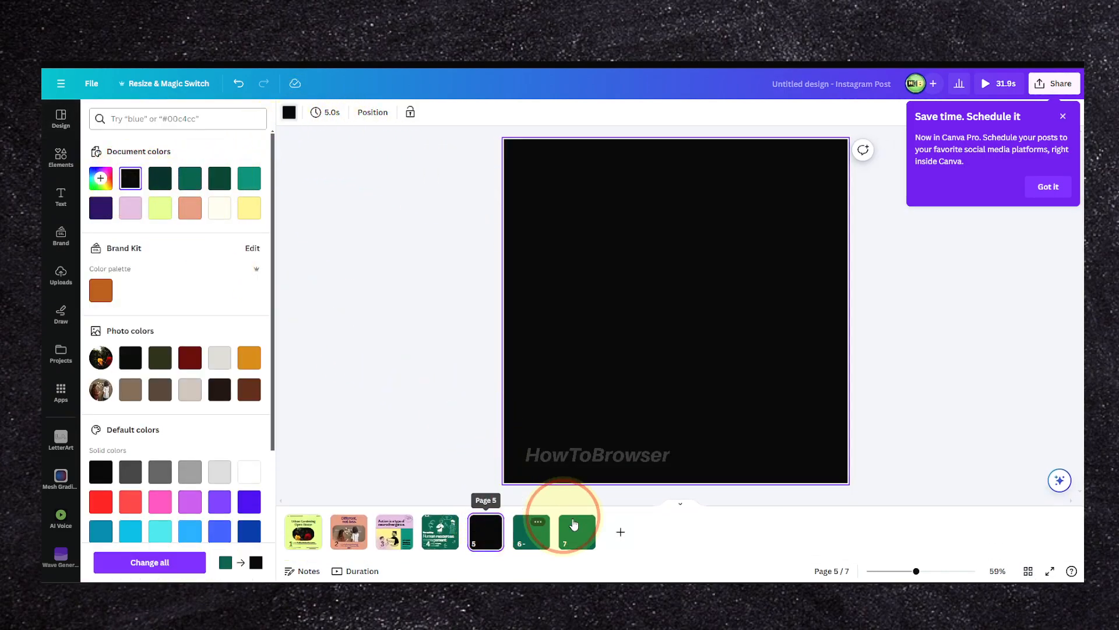
left_click(578, 531)
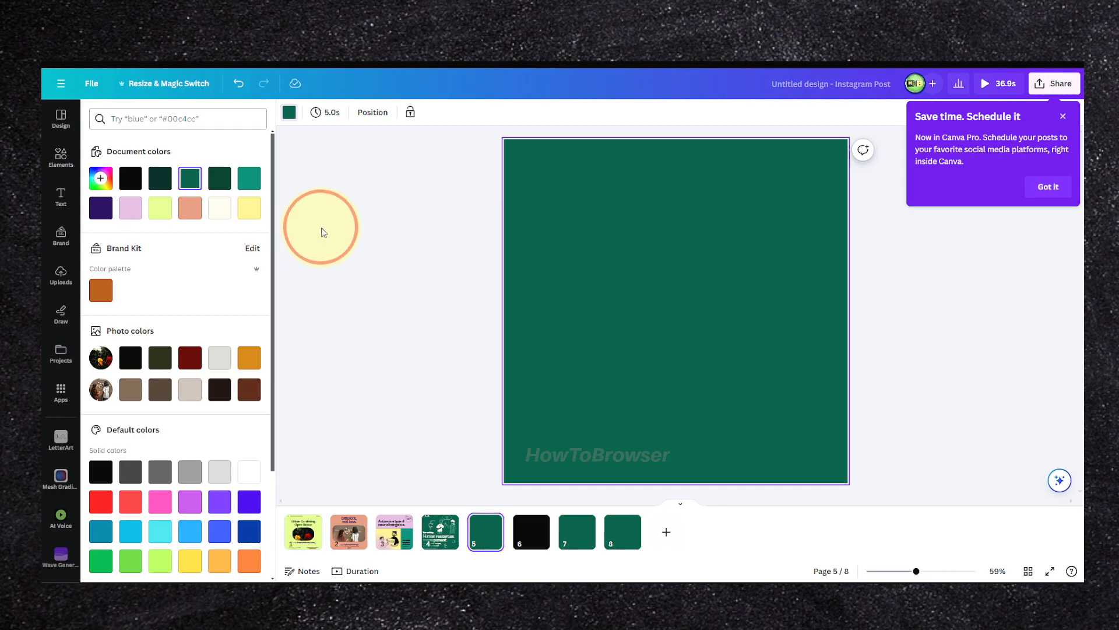
left_click(159, 179)
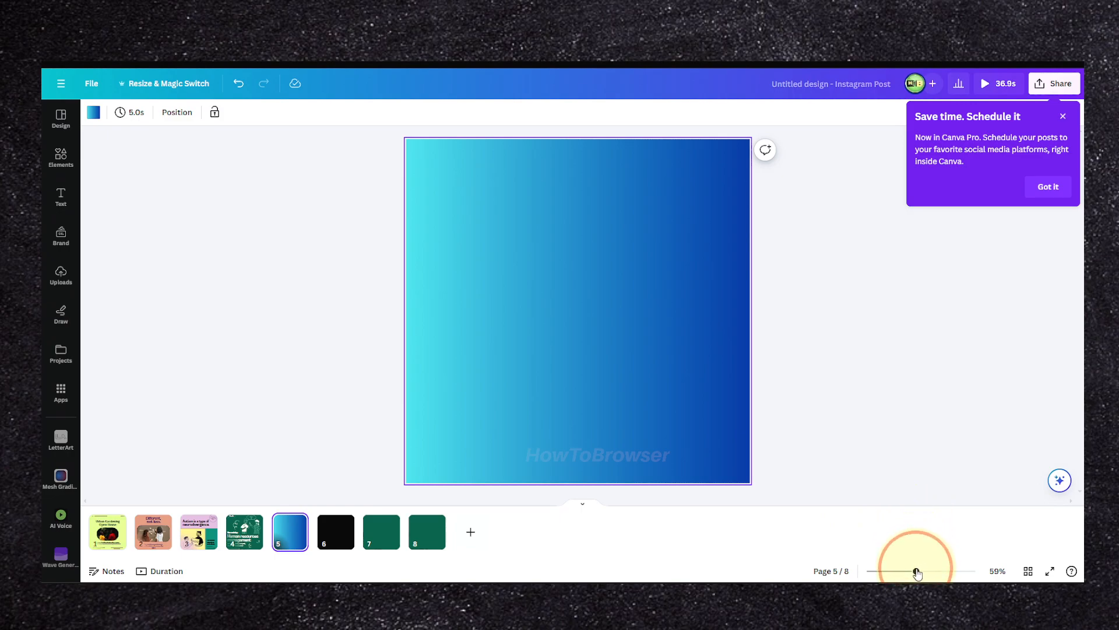
Zoom page 5 down to 10%, back up to 25%, and bring up its suggested actions
left_click_drag(917, 570, 866, 570)
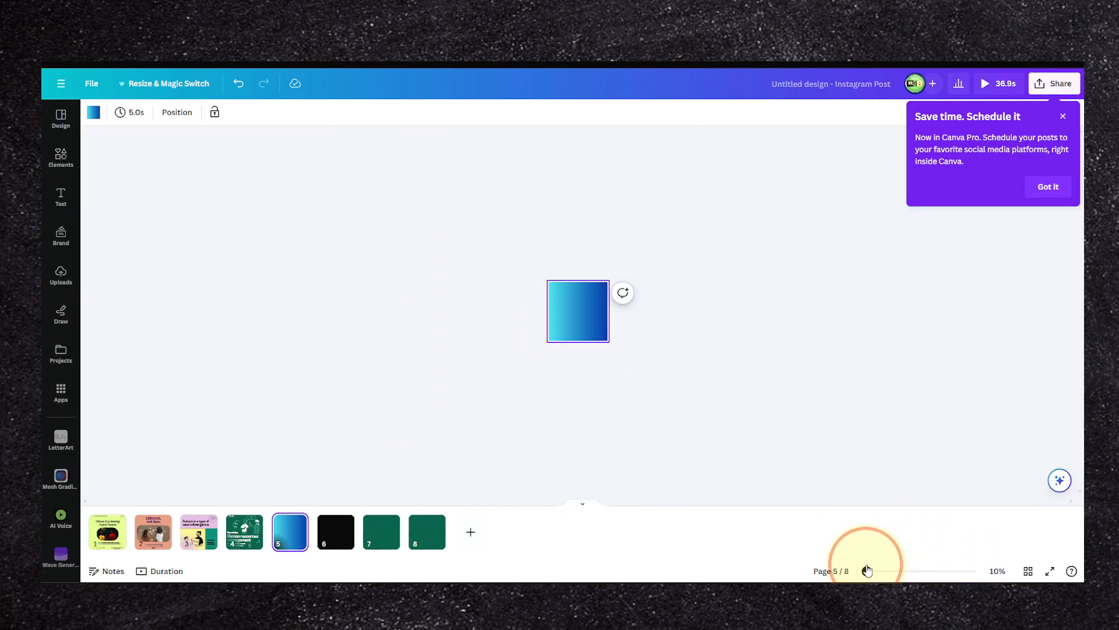
left_click_drag(866, 570, 893, 570)
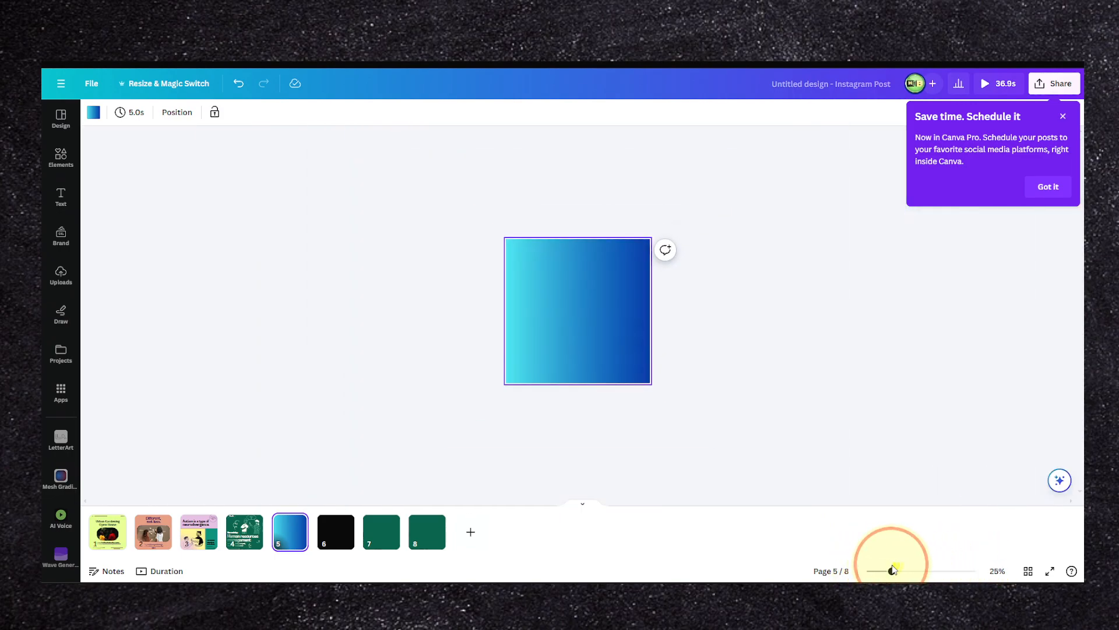
left_click(984, 83)
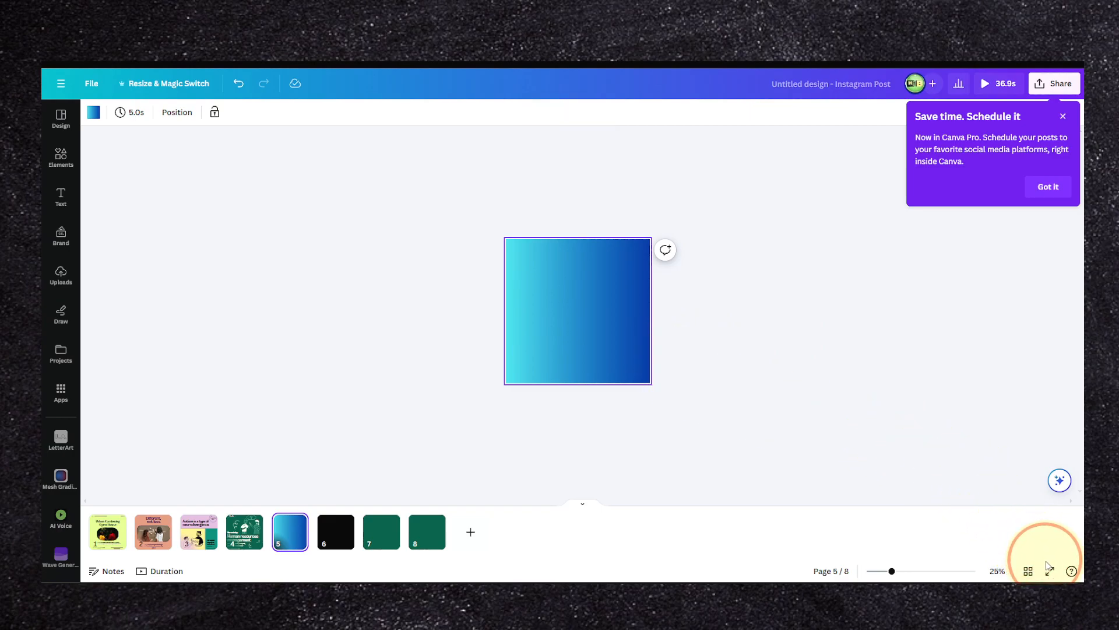
mouse_move(1050, 550)
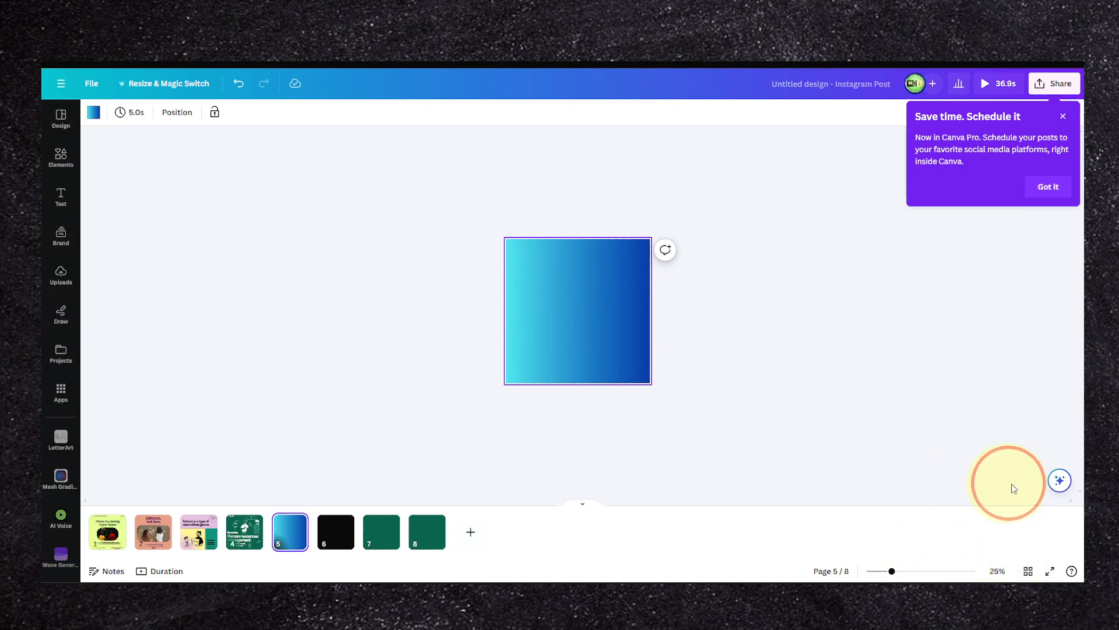
left_click(1059, 480)
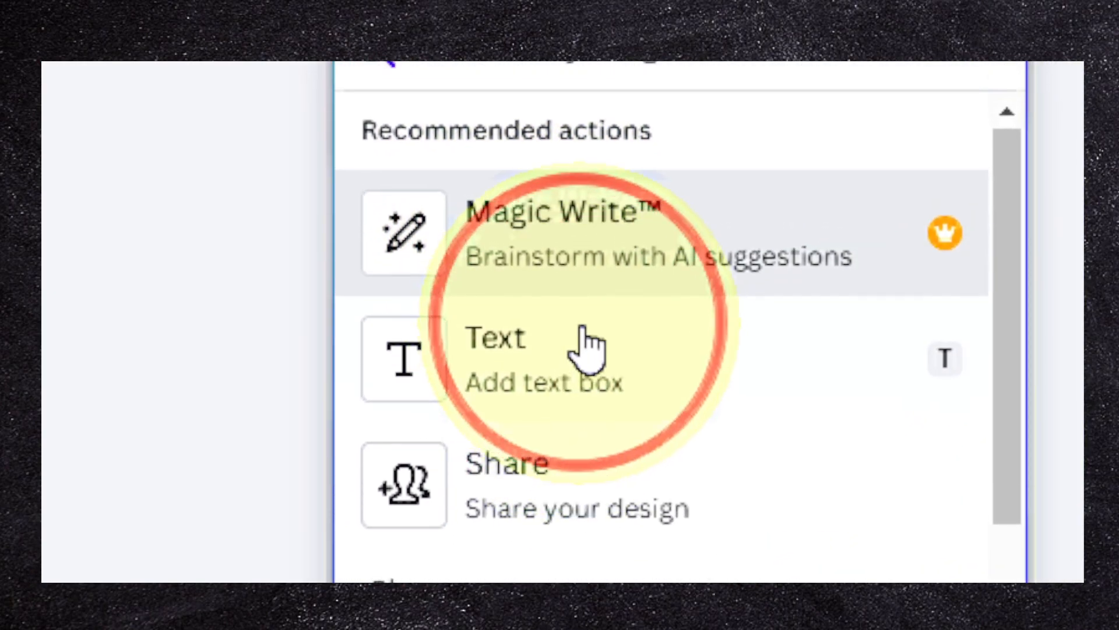
Insert the pale outlined cloud onto page 5's gradient and bring up its colour choices
scroll("down", 3)
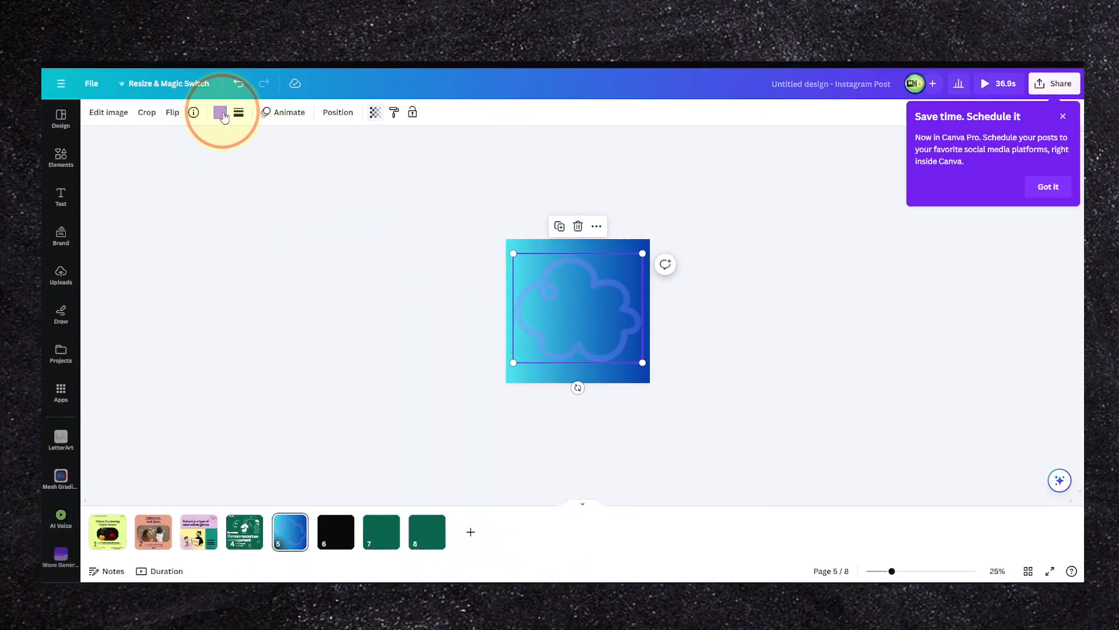
left_click(220, 112)
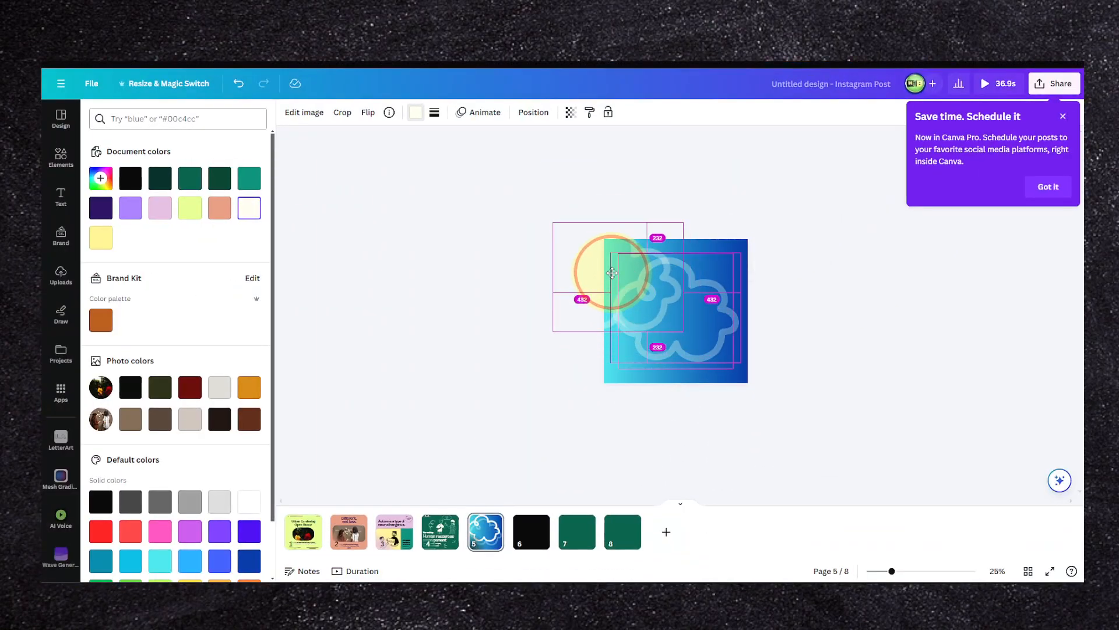
Spread cloud copies to the corners and bottom of page 5, with transparency 32
left_click_drag(612, 273, 766, 258)
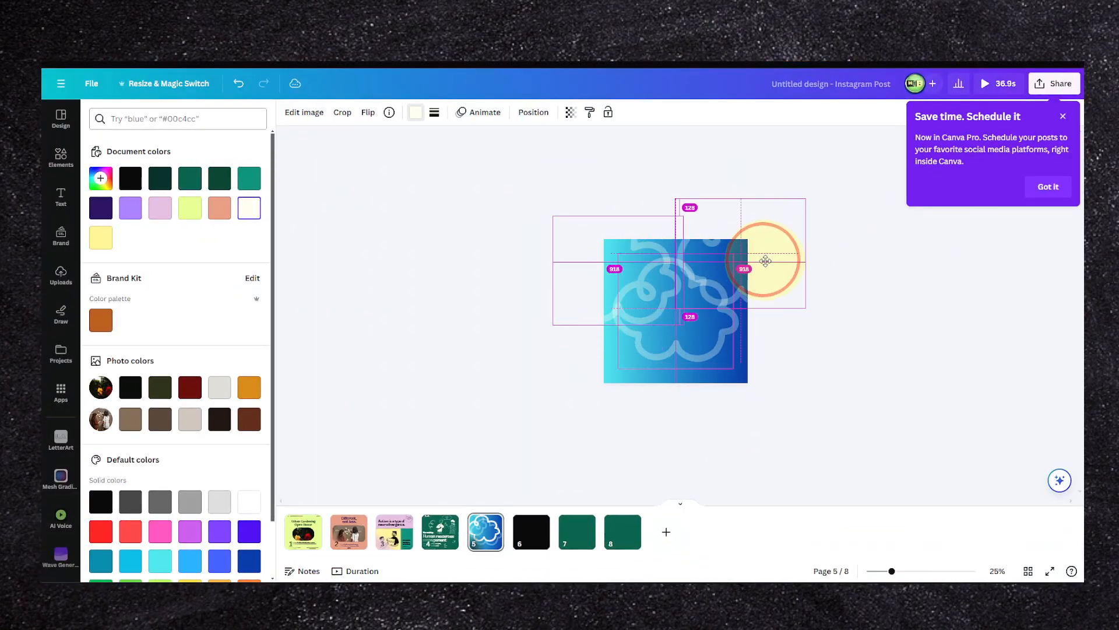
left_click_drag(766, 260, 677, 386)
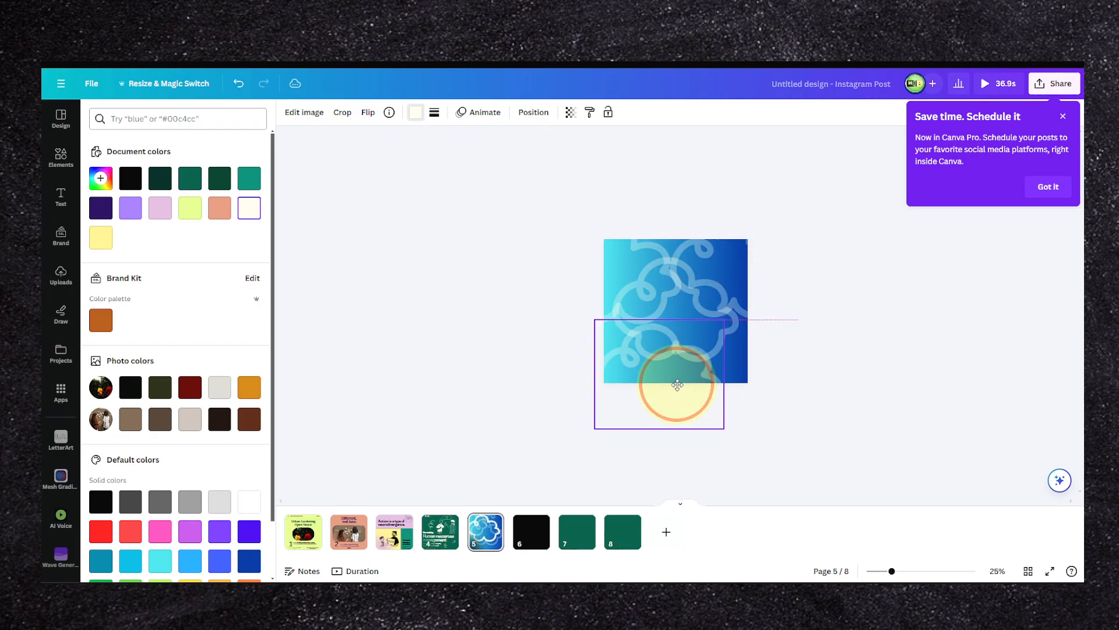
left_click_drag(677, 384, 528, 236)
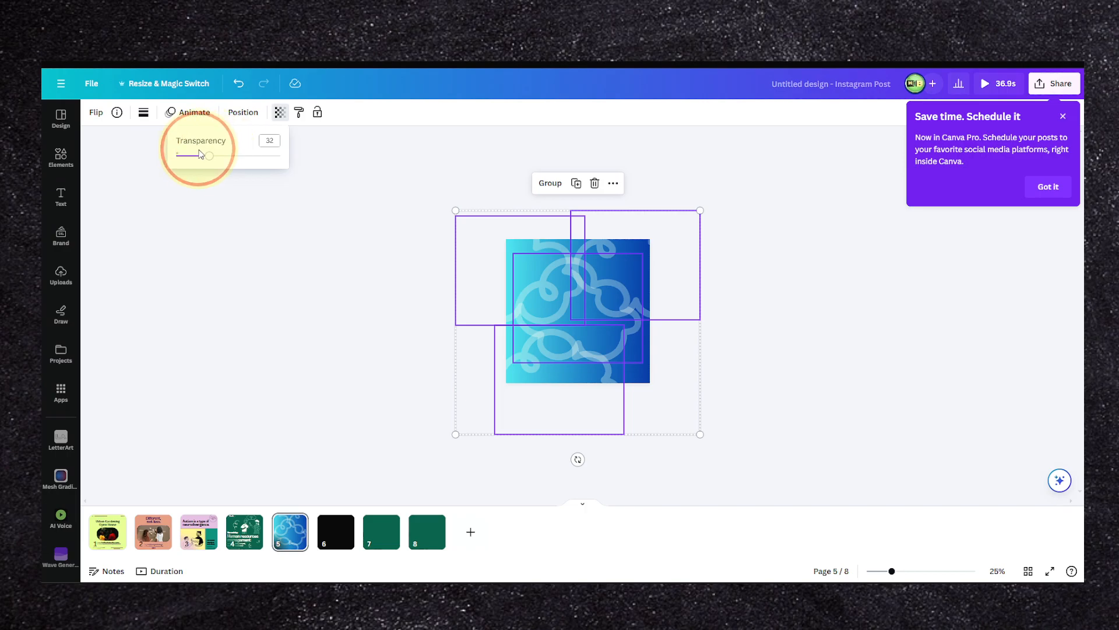
left_click_drag(207, 155, 185, 156)
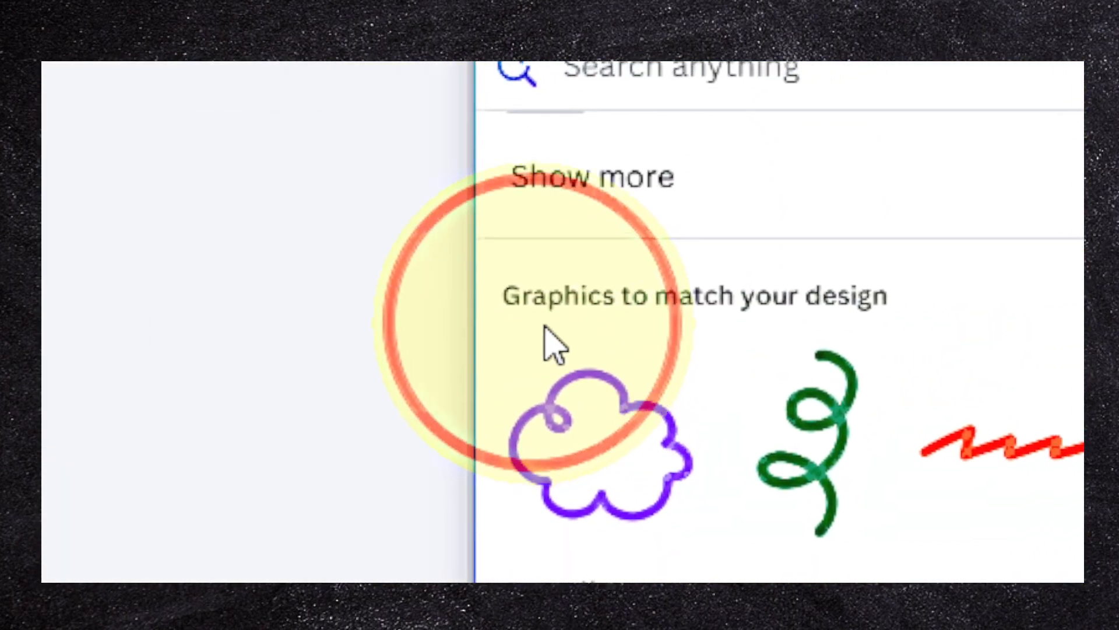
Browse all suggested elements and insert a square shape from Shapes onto page 5
scroll("down", 3)
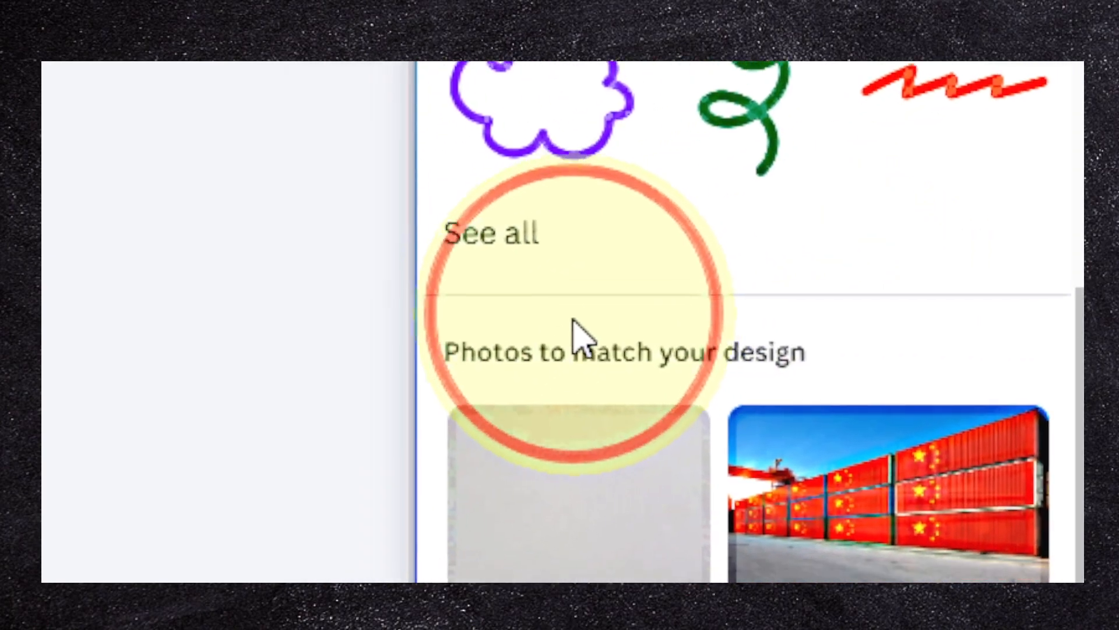
scroll("down", 3)
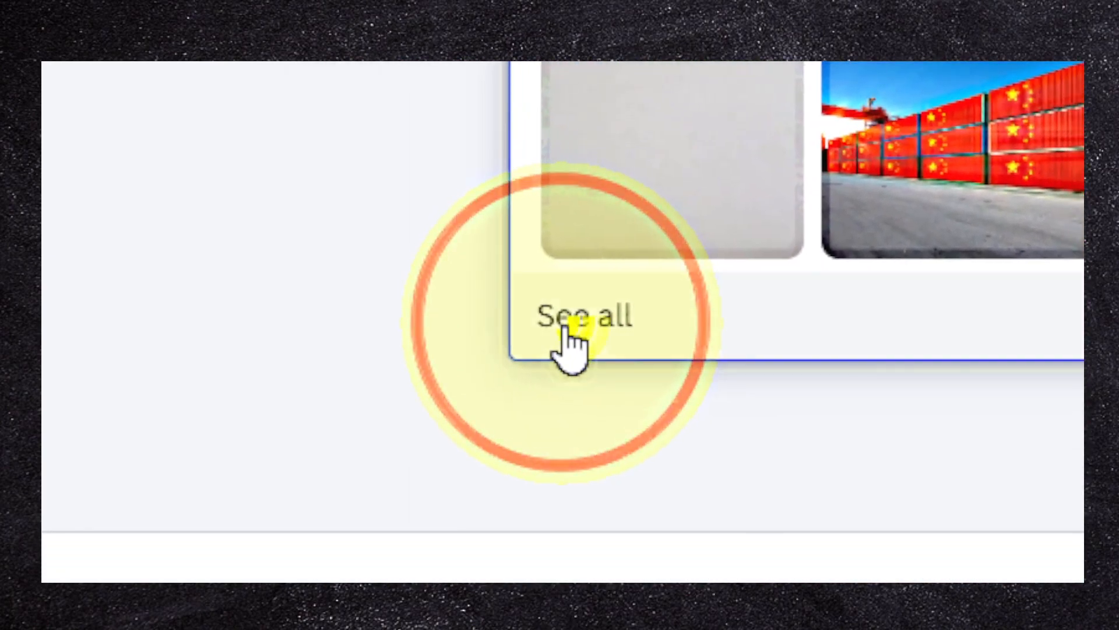
left_click(578, 317)
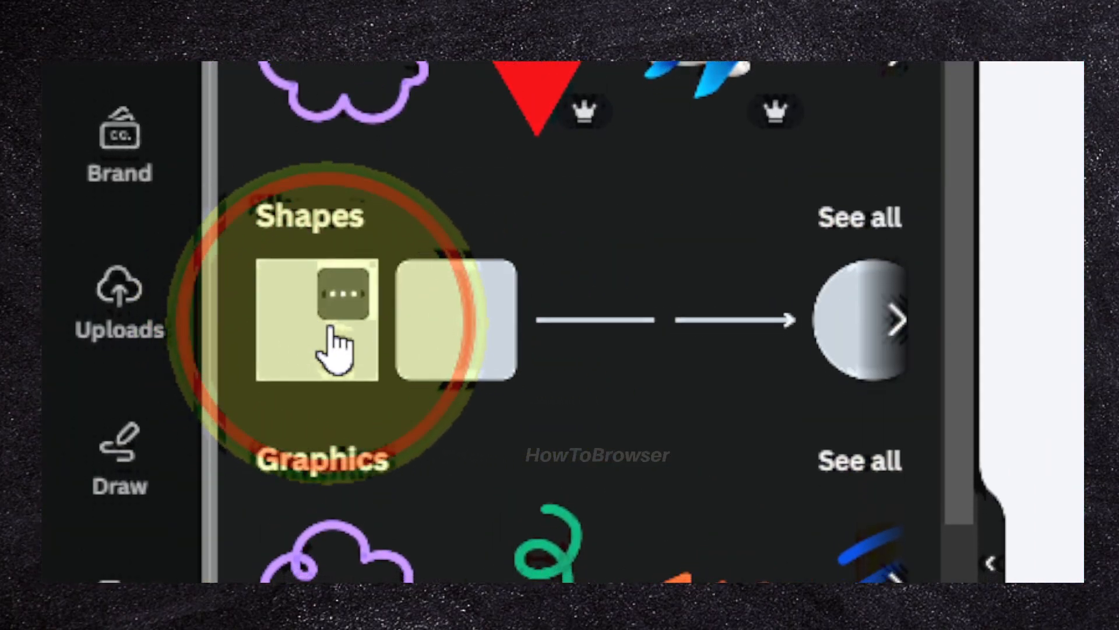
left_click(317, 322)
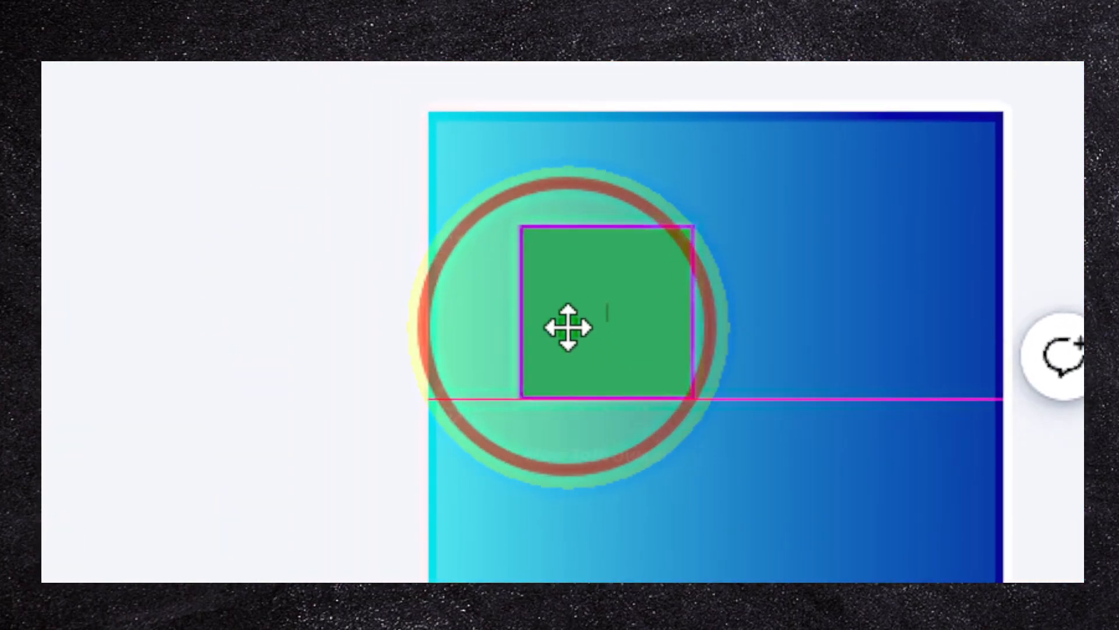